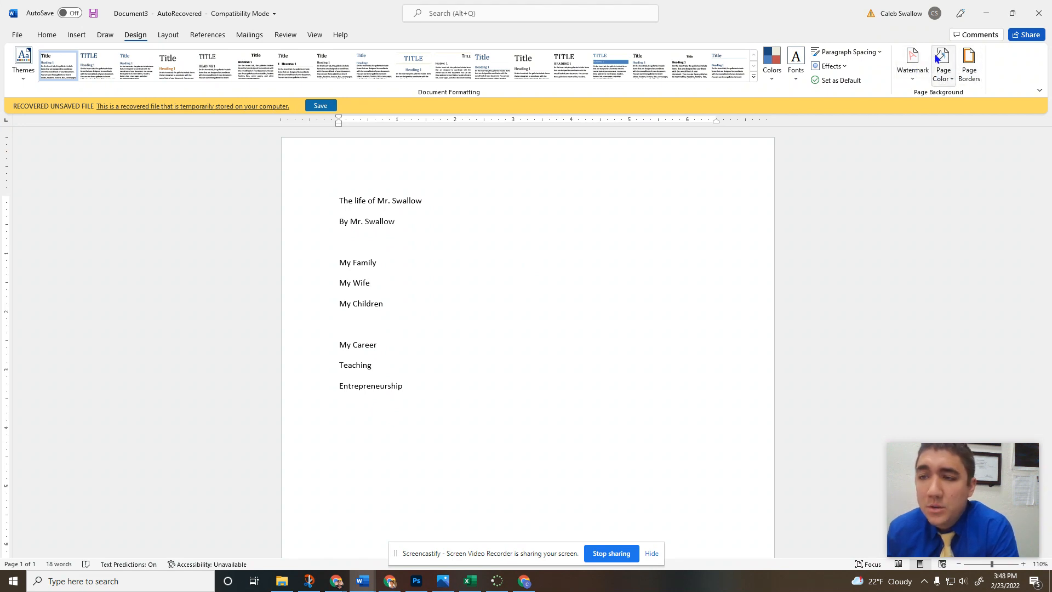
# Try an orange page background colour from the Page Color swatches
pyautogui.click(942, 63)
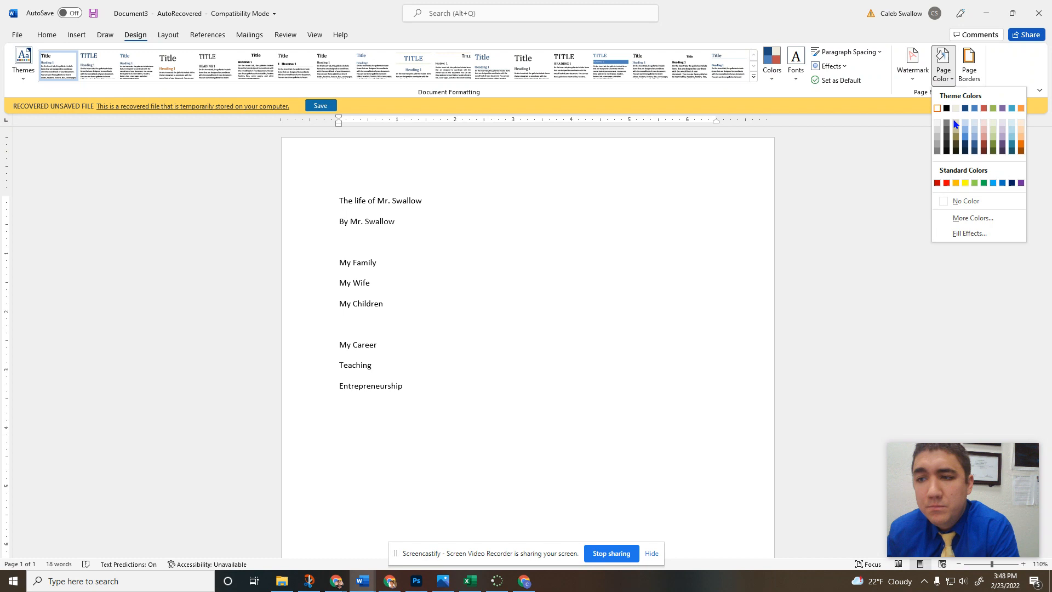
pyautogui.click(1021, 139)
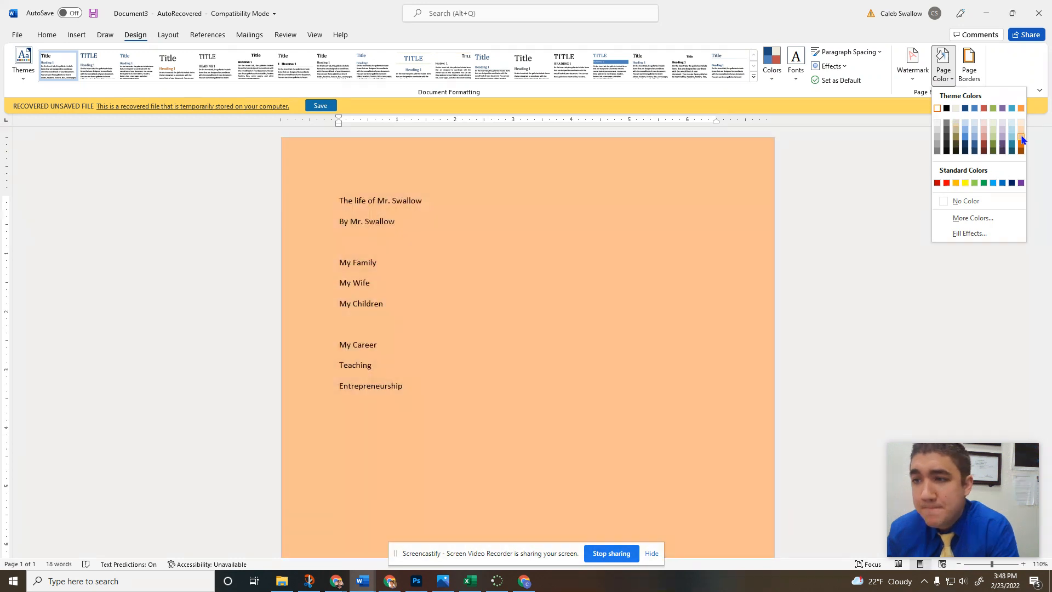
pyautogui.click(1020, 139)
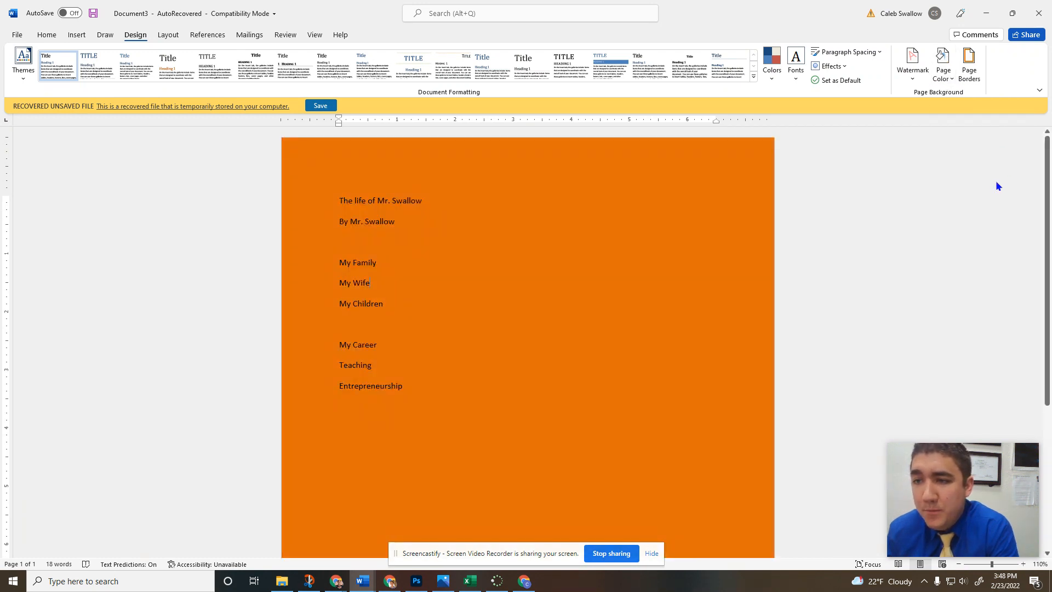
# Replace the orange with a custom blue page colour chosen under More Colors
pyautogui.click(942, 63)
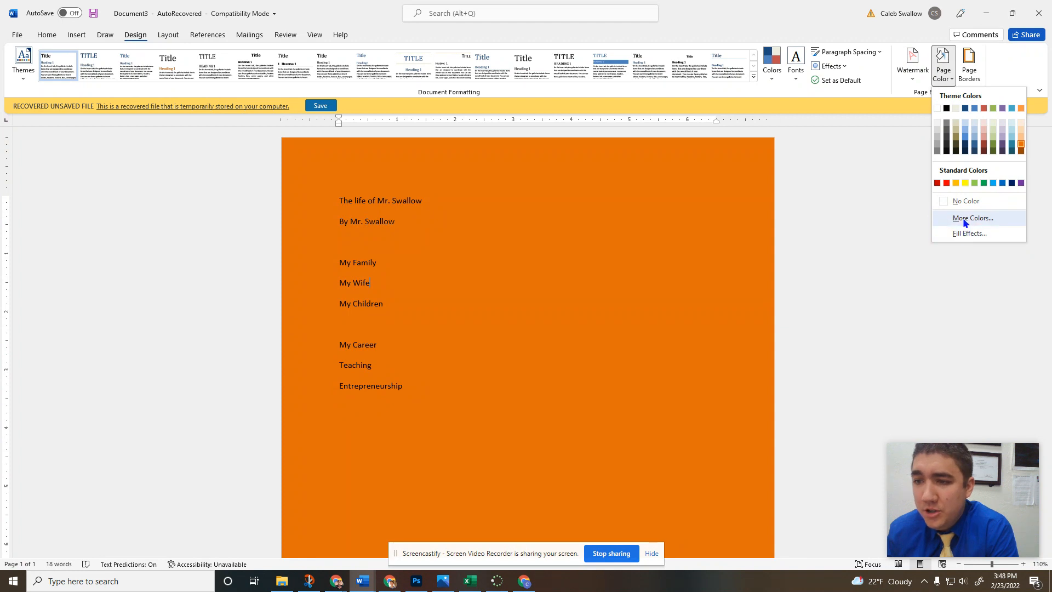
pyautogui.click(971, 218)
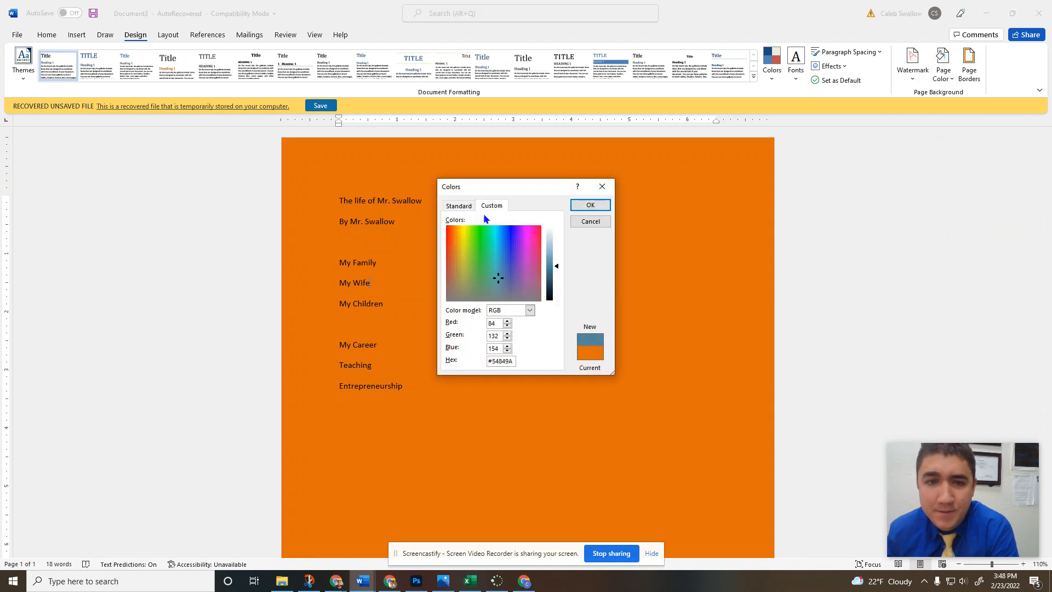
pyautogui.click(588, 204)
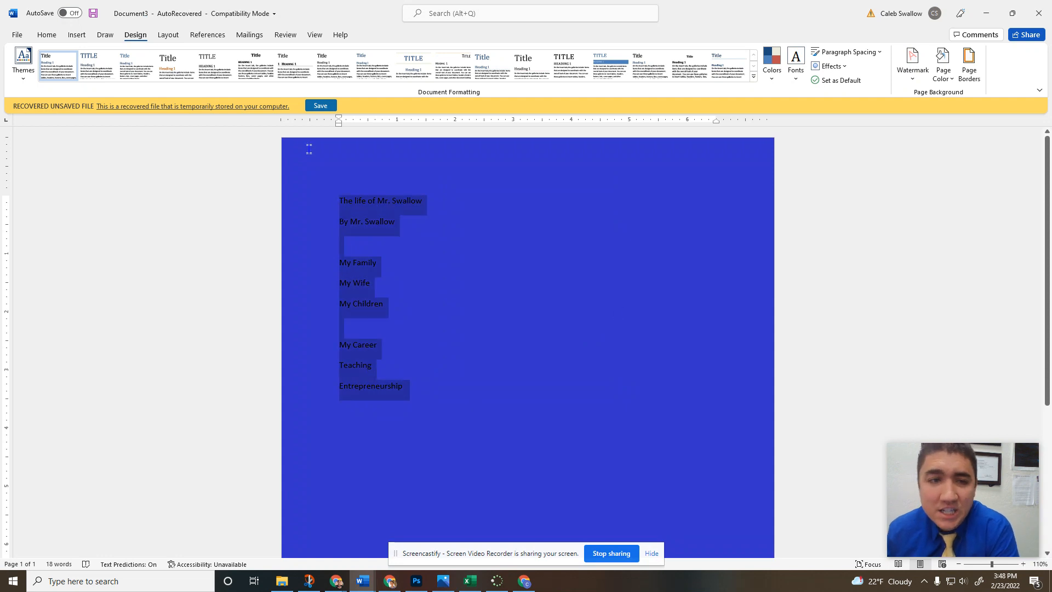
pyautogui.click(46, 35)
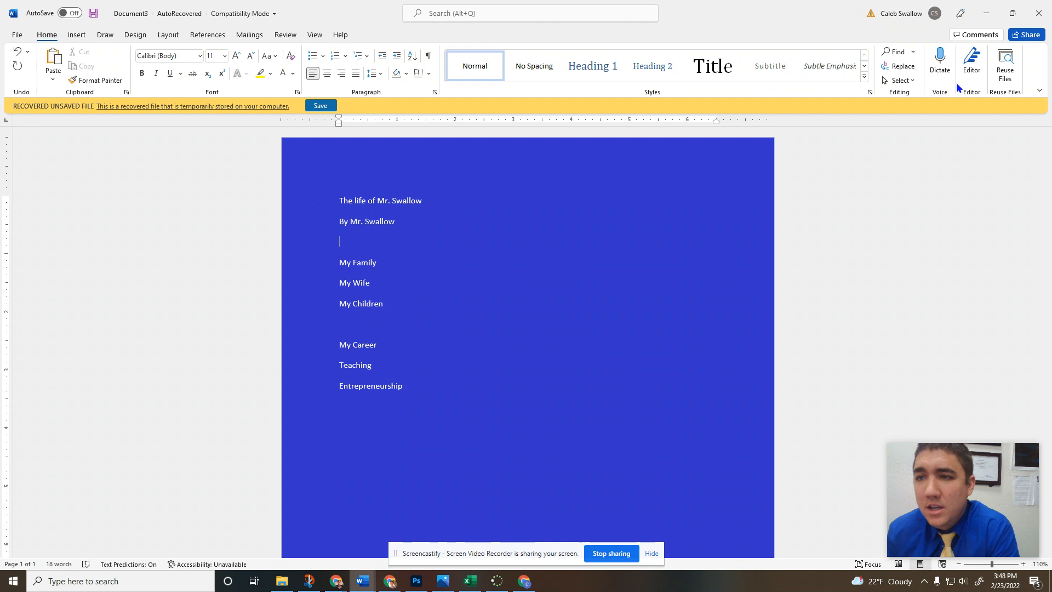
pyautogui.click(135, 34)
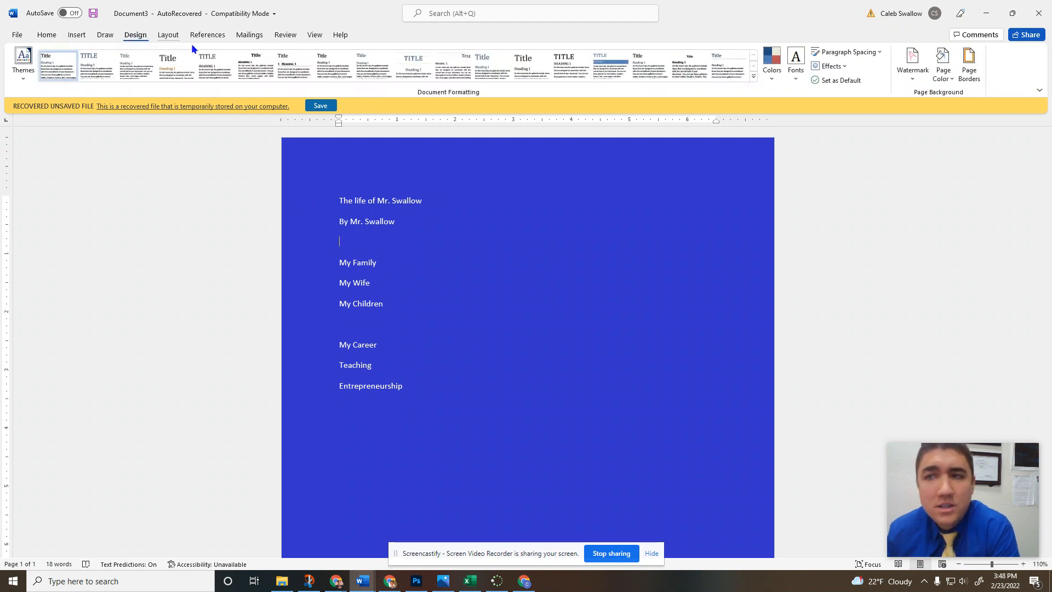
# Apply the diagonal DRAFT 1 watermark from the Watermark gallery
pyautogui.click(912, 61)
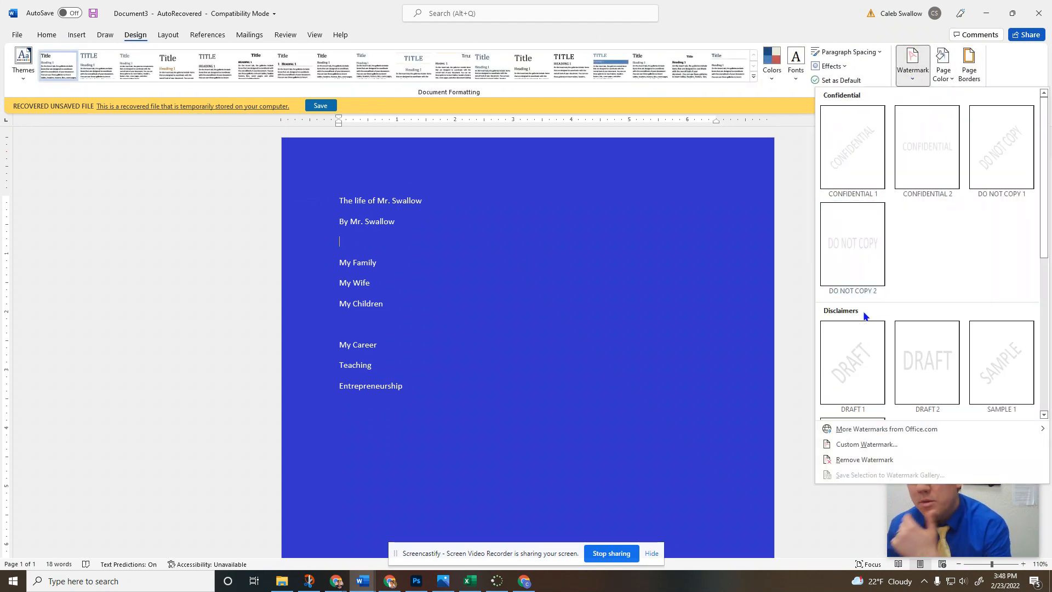
pyautogui.click(851, 363)
pyautogui.write('+')
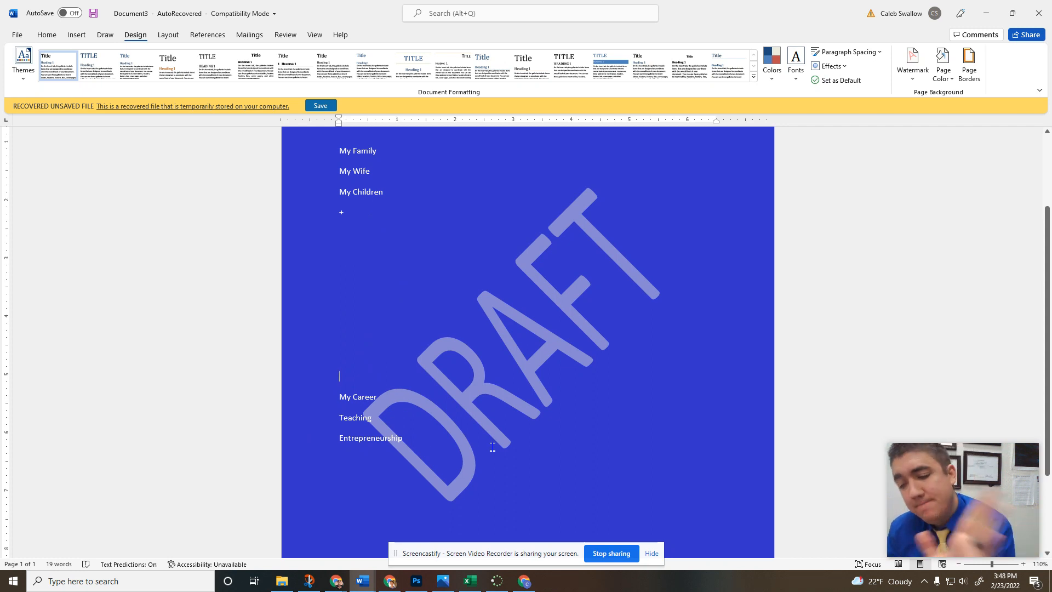
pyautogui.moveTo(498, 442)
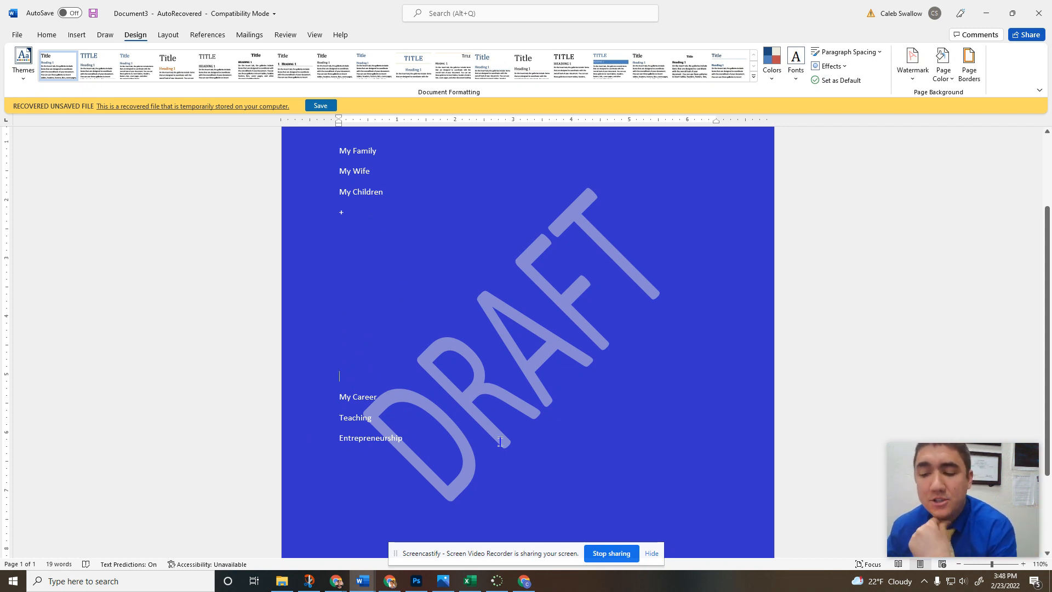
# Set a custom Picture watermark with Washout kept on, replacing DRAFT
pyautogui.click(912, 60)
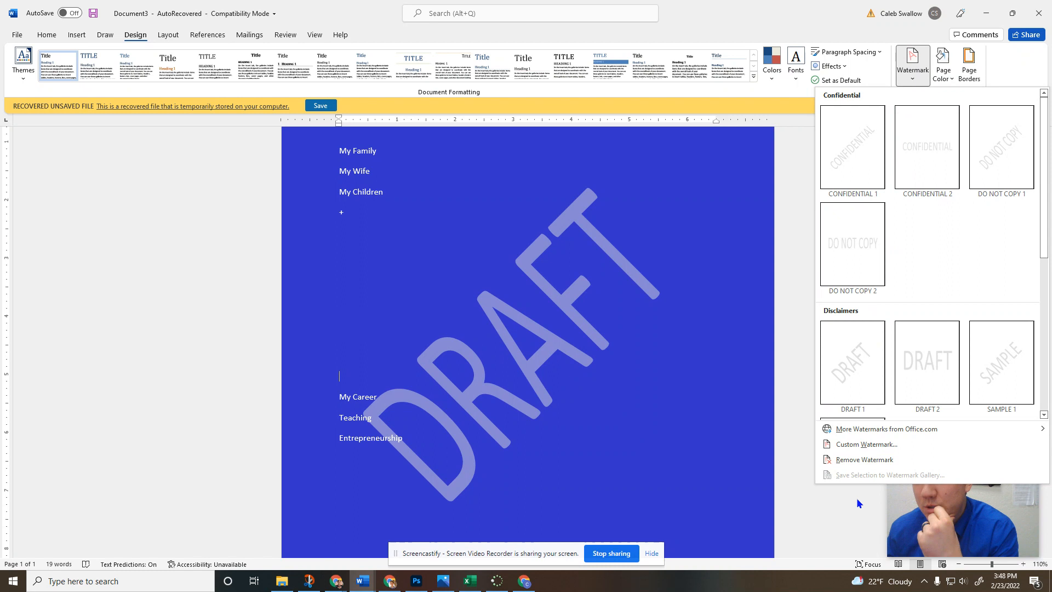
pyautogui.click(865, 443)
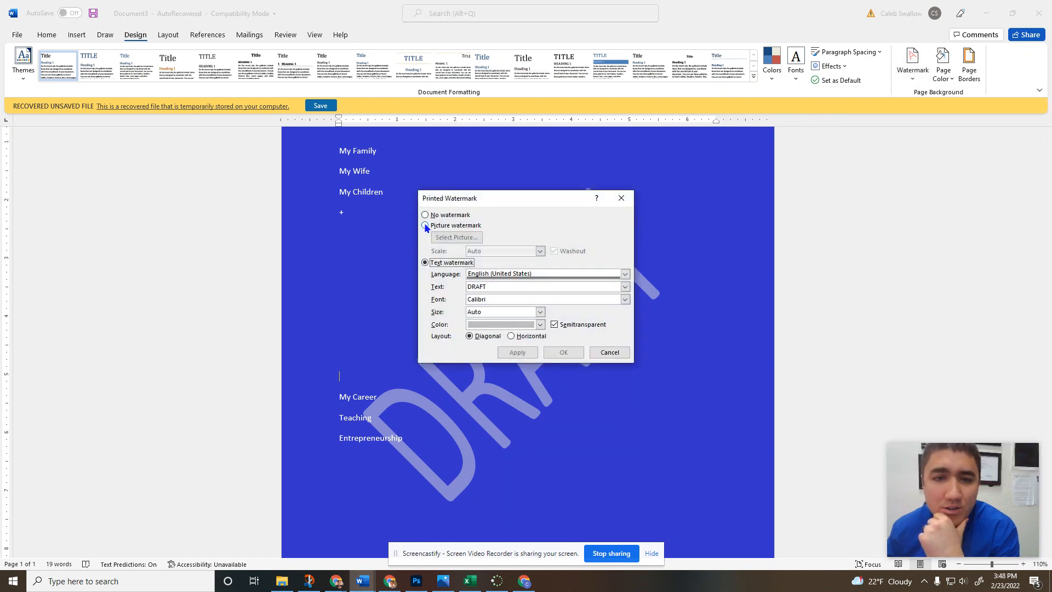
pyautogui.click(455, 237)
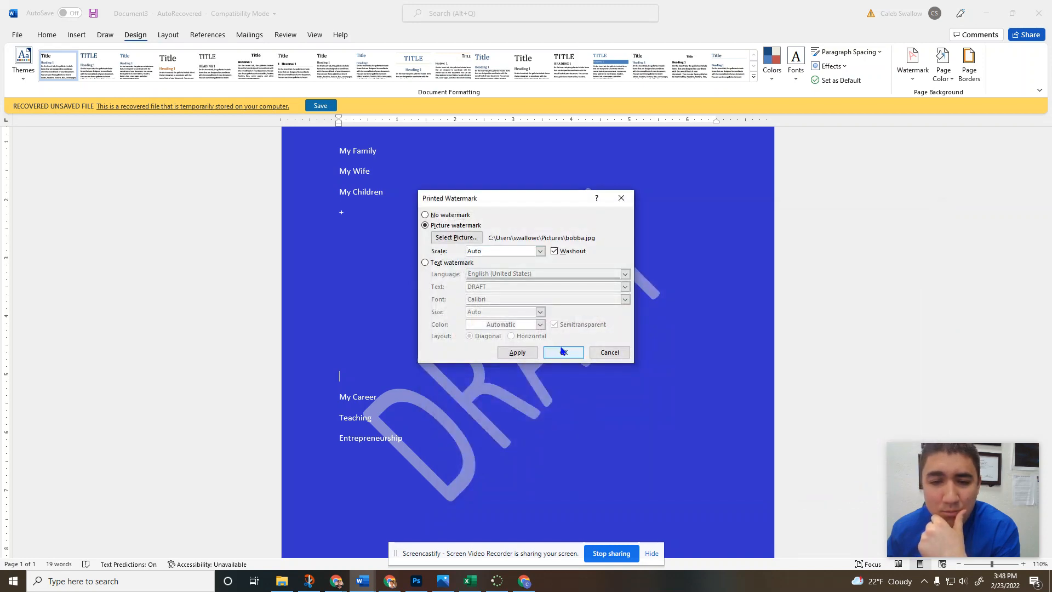
pyautogui.click(562, 353)
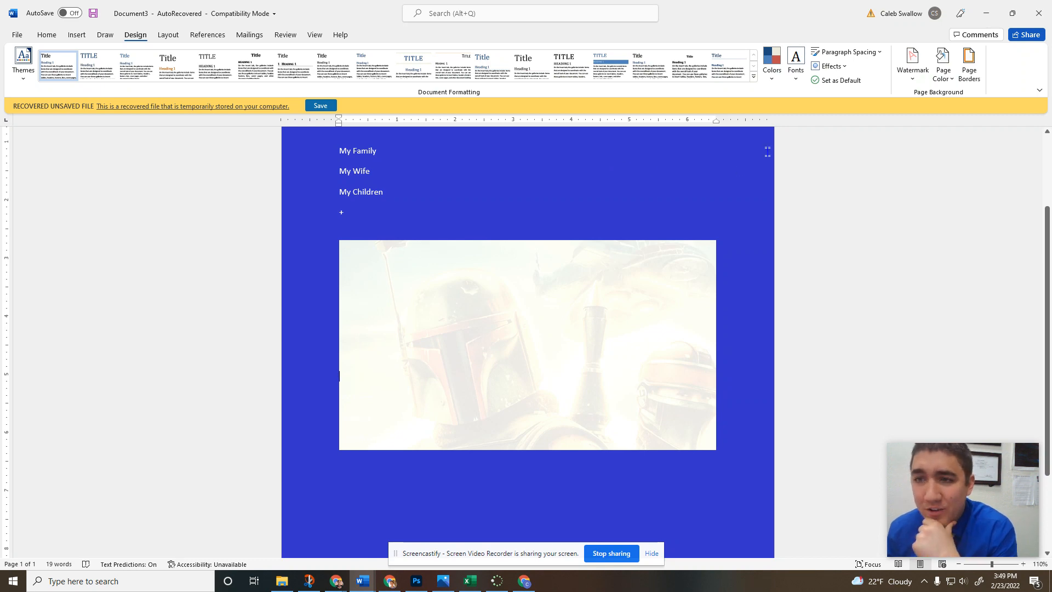
# Switch the watermark to DO NOT COPY 1 from the Watermark gallery
pyautogui.click(912, 60)
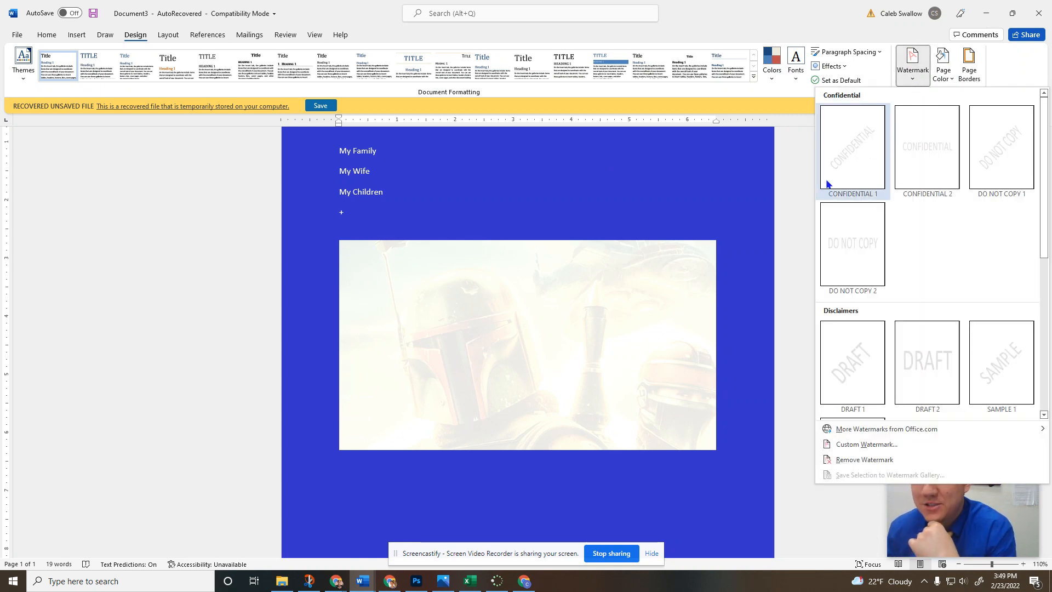
pyautogui.click(1000, 147)
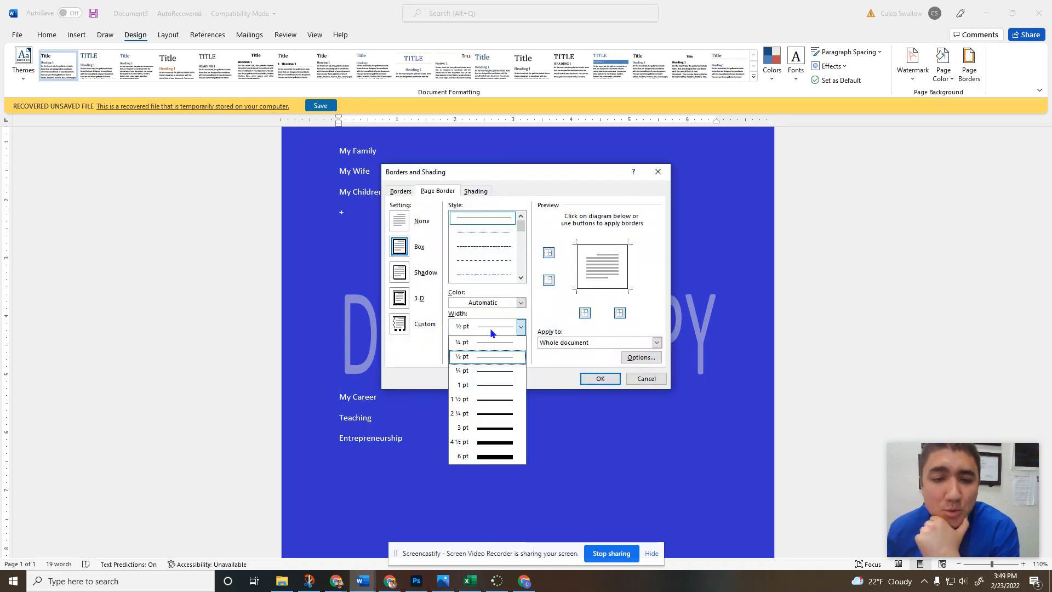
# Apply a plain 3 pt box border around the page
pyautogui.click(462, 427)
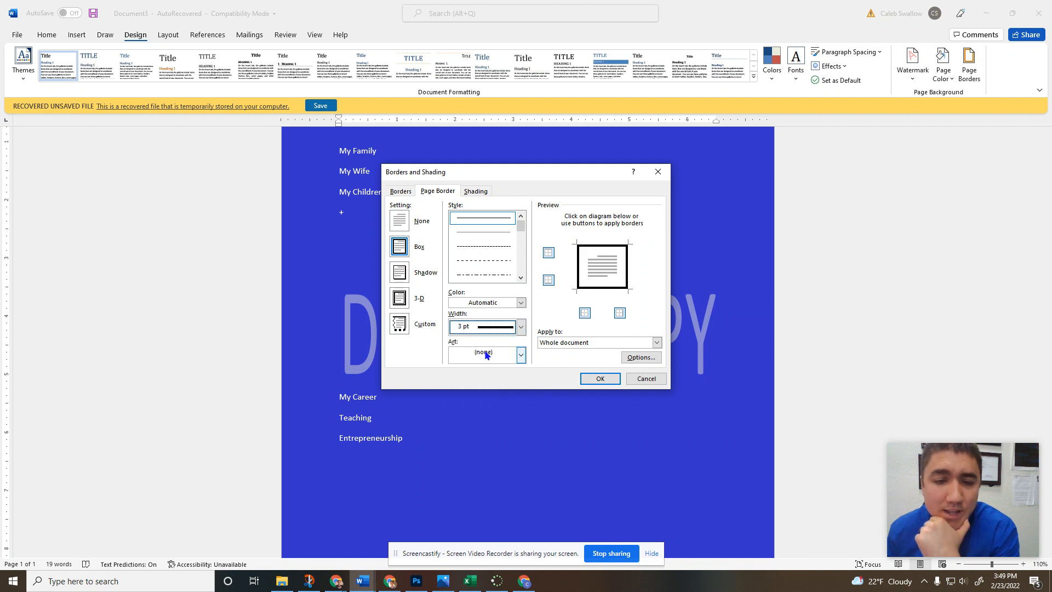
pyautogui.click(520, 303)
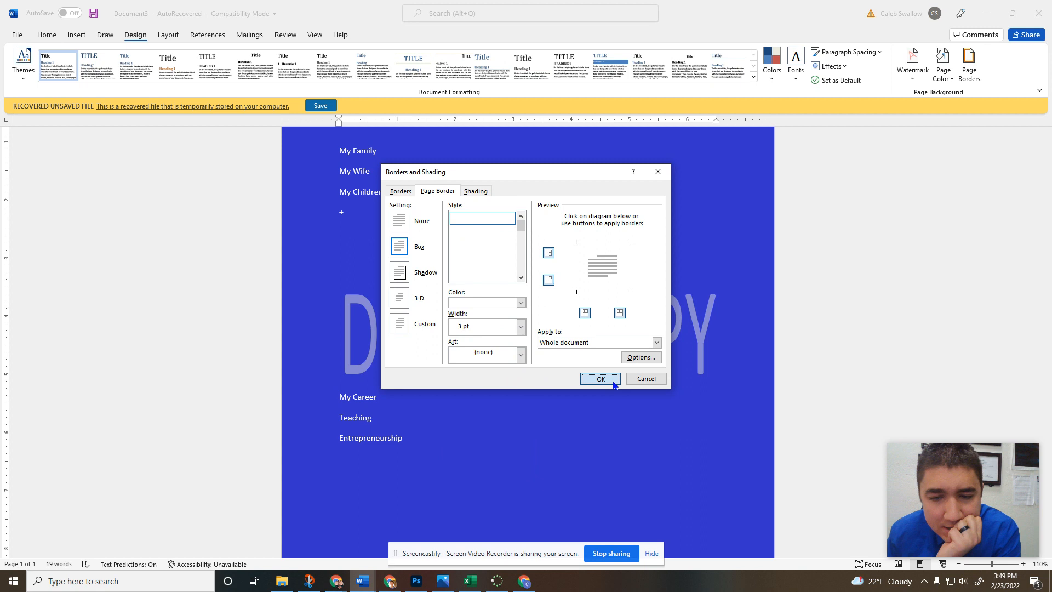
pyautogui.click(599, 378)
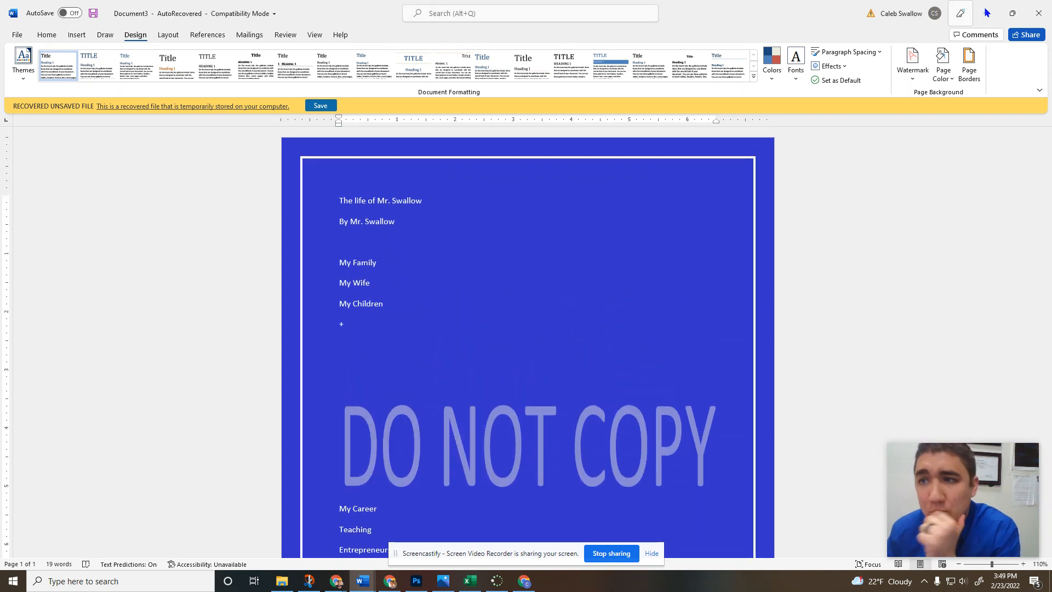
# Replace the plain border with a decorative Art page border
pyautogui.click(520, 353)
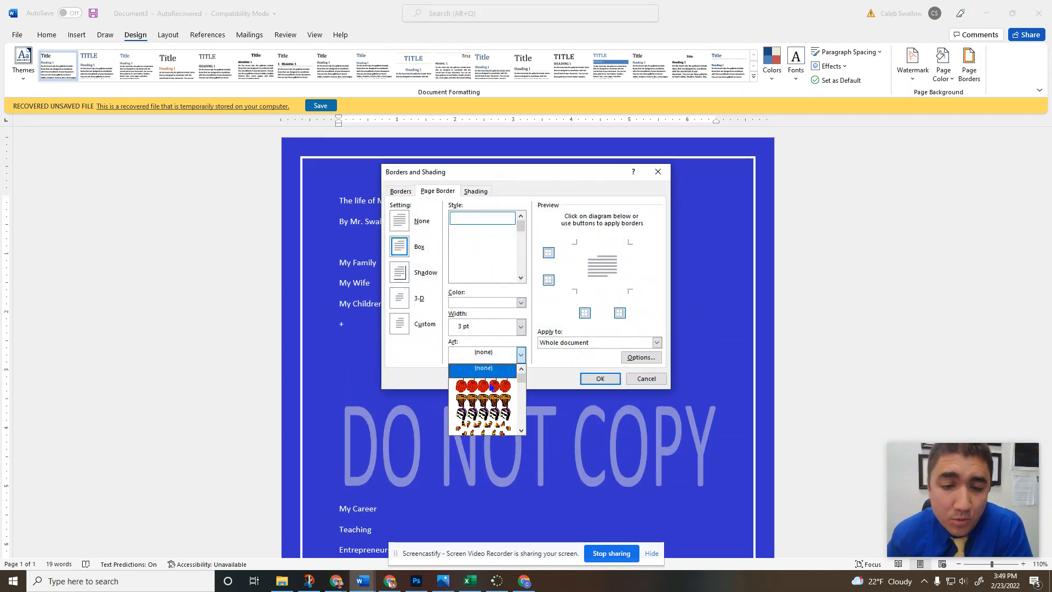
pyautogui.click(484, 385)
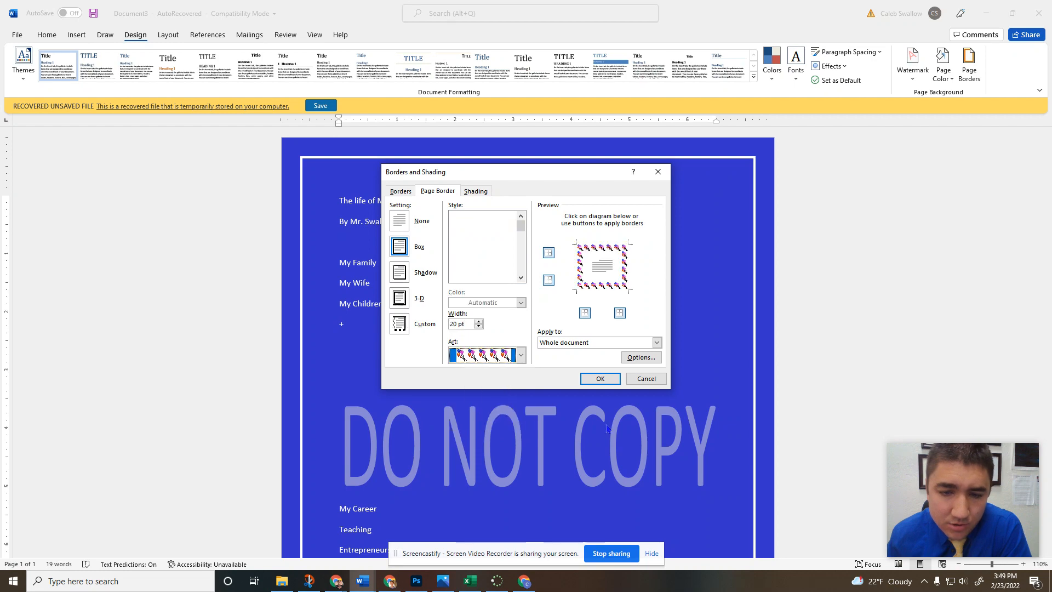
pyautogui.click(598, 378)
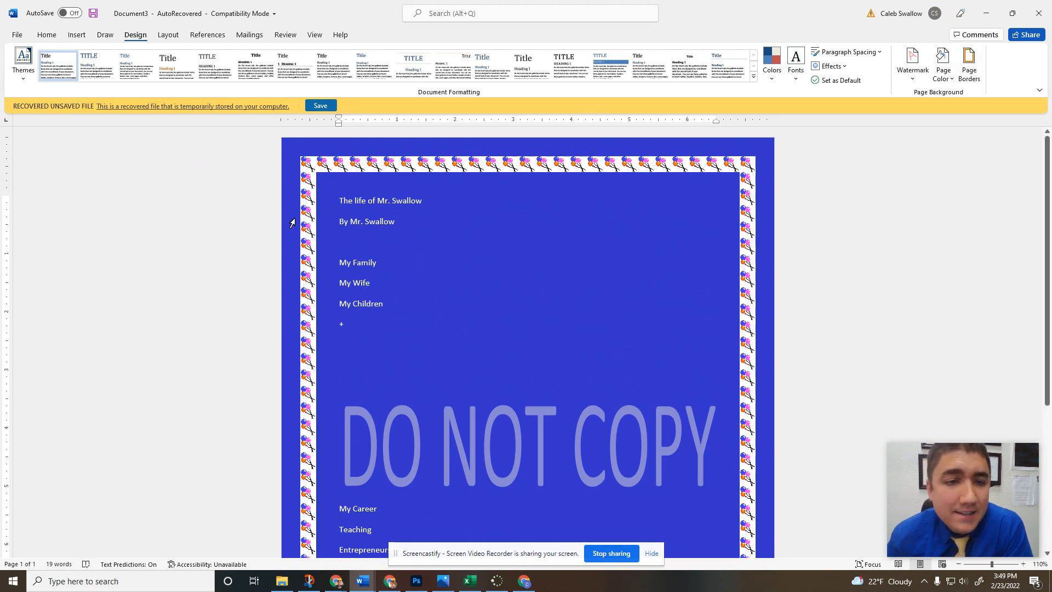
# Give the title and byline lines the Title style, then return to Design
pyautogui.click(23, 63)
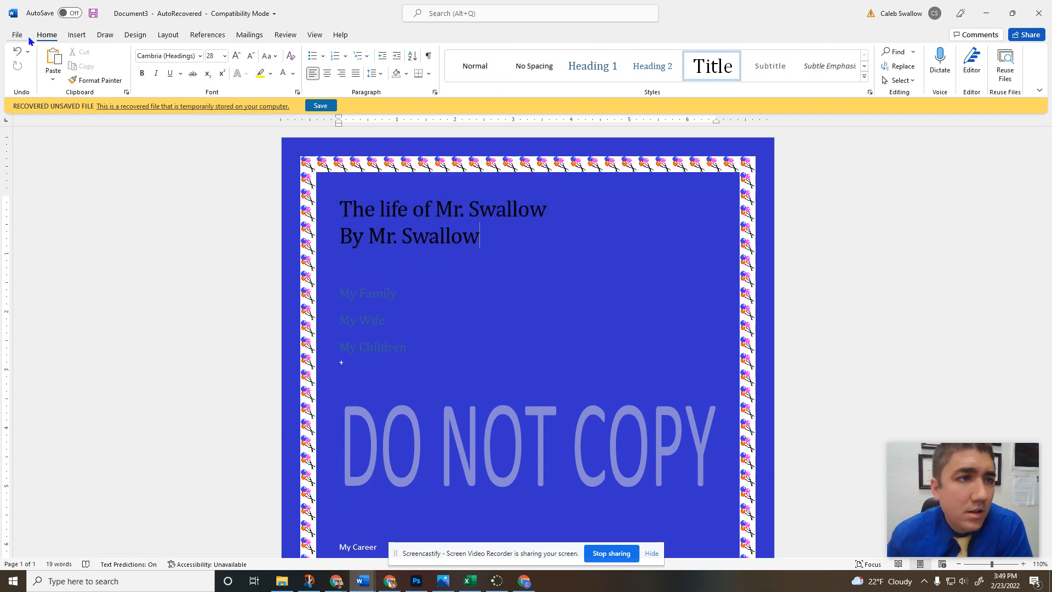
pyautogui.click(23, 60)
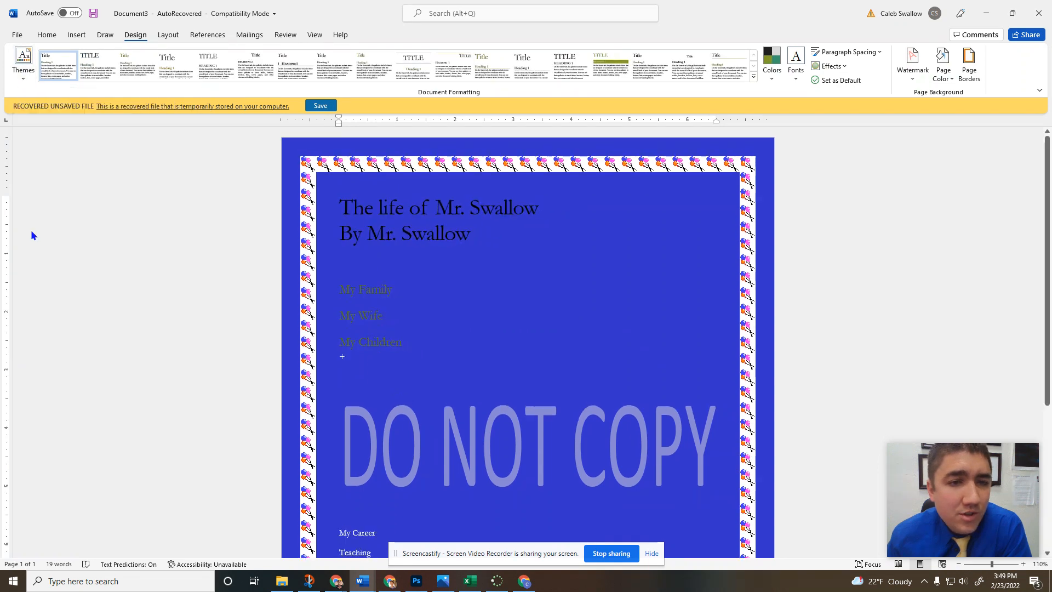
# Apply a different document theme, then reopen Page Borders to browse border art
pyautogui.click(23, 63)
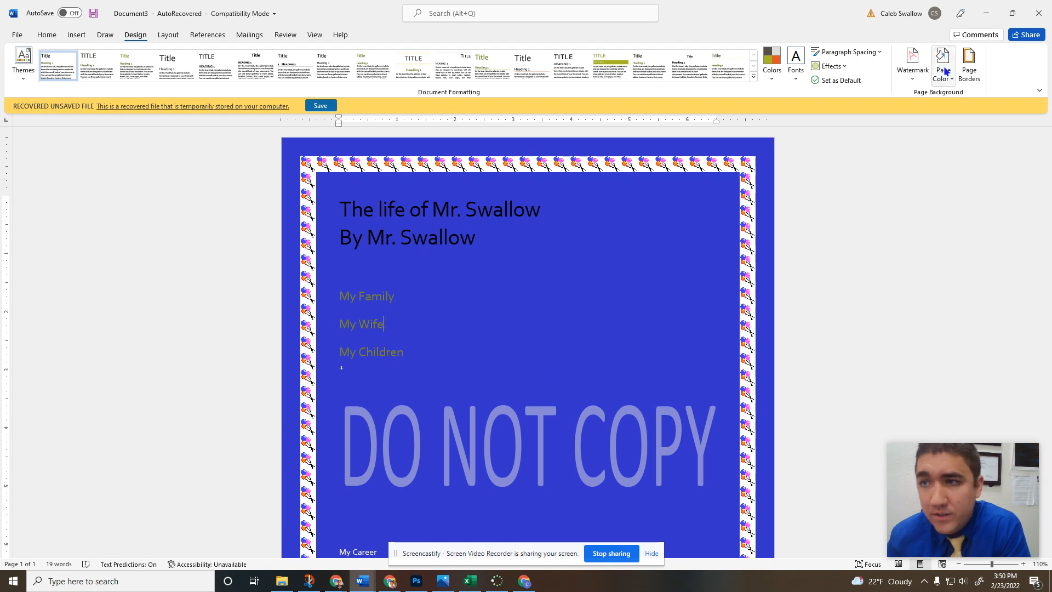
pyautogui.click(968, 64)
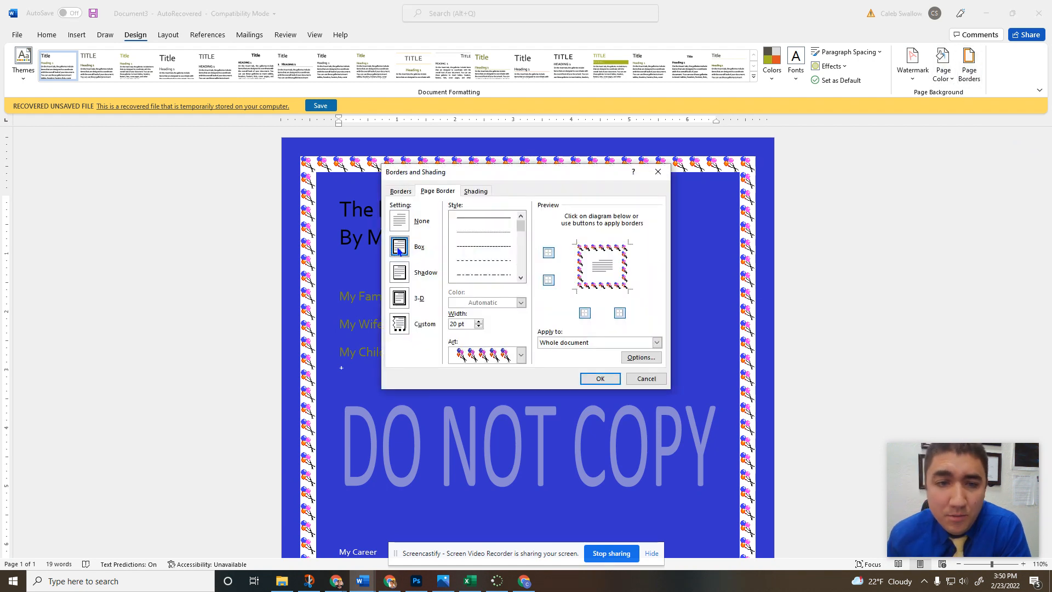
pyautogui.click(520, 354)
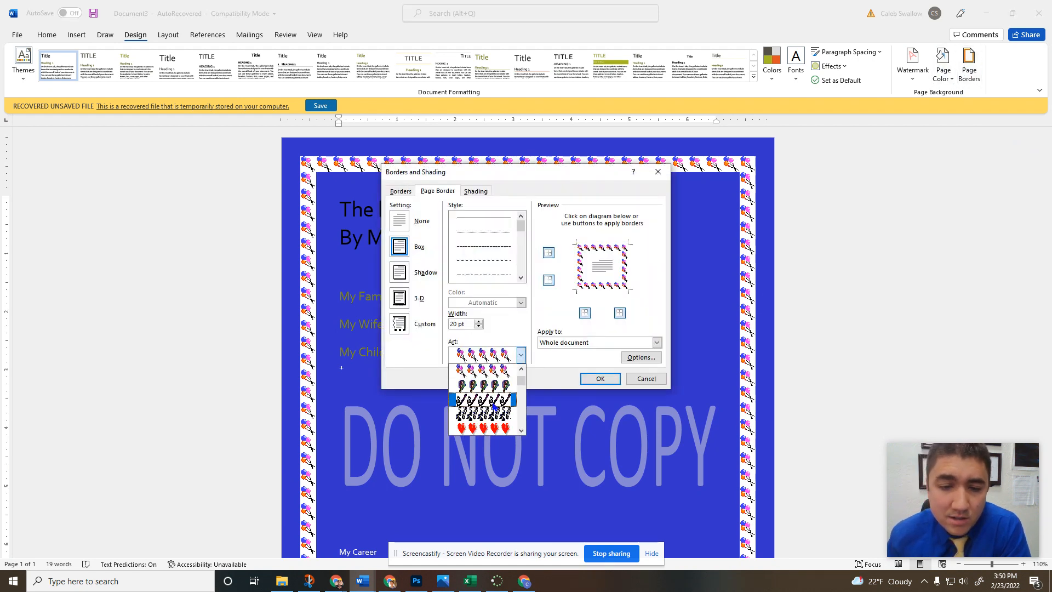